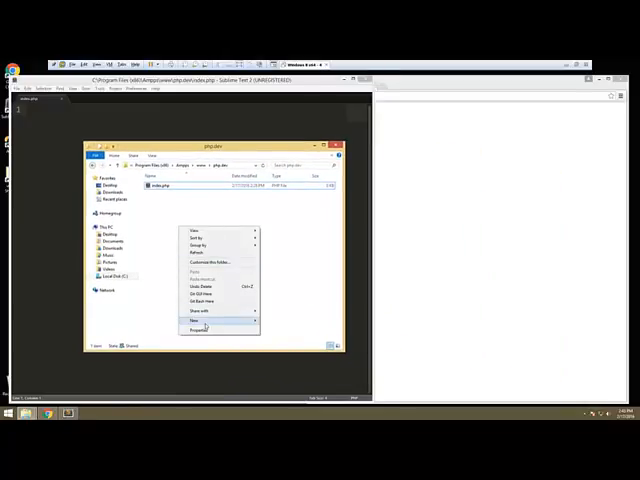
Create a new blank text document in the php.dev folder
left_click(196, 320)
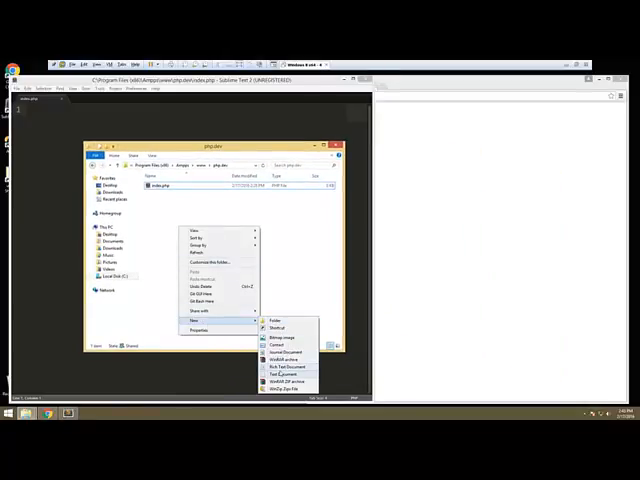
left_click(285, 366)
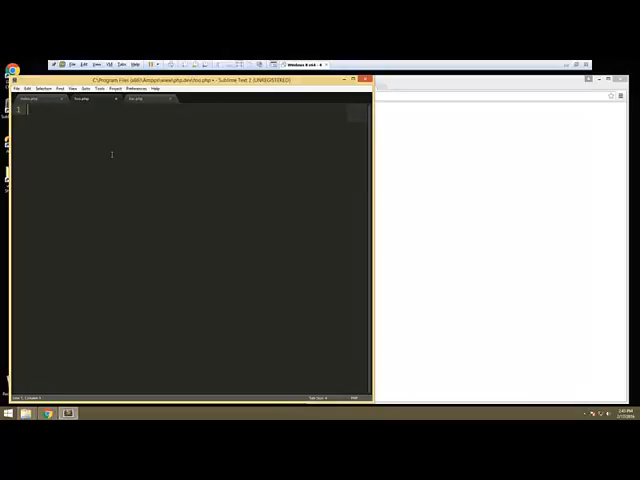
Write class Foo in foo.php with a public sayHello() method echoing 'Hello World'
type("<?php")
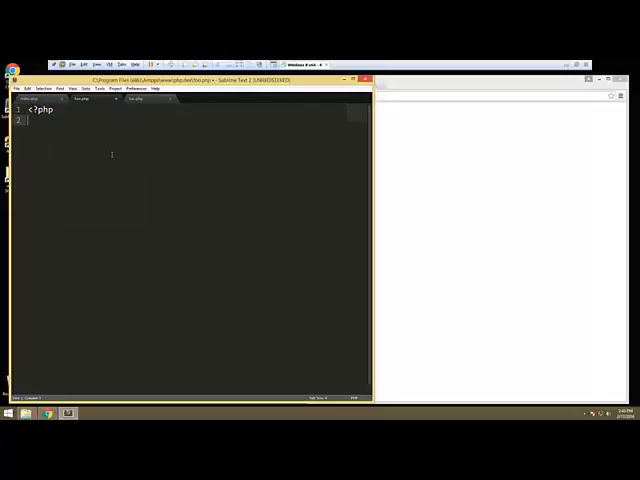
type("class Foo")
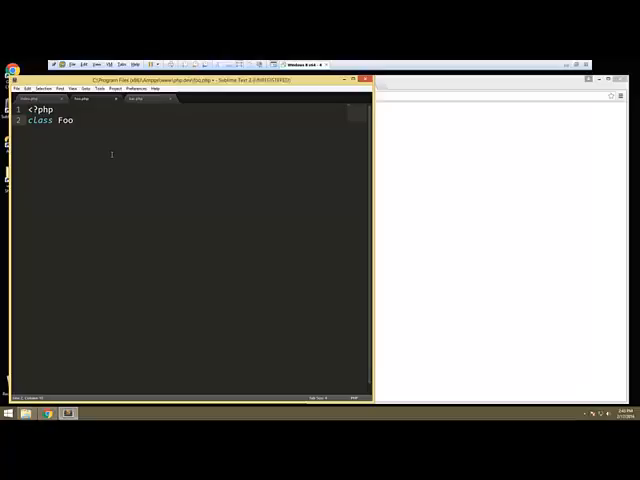
type("{")
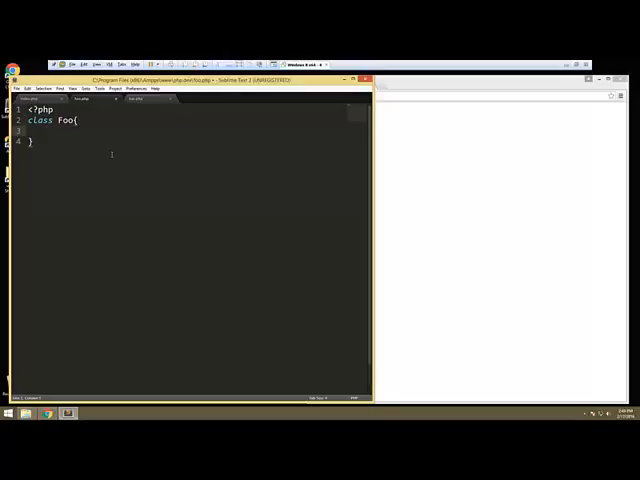
type("public function")
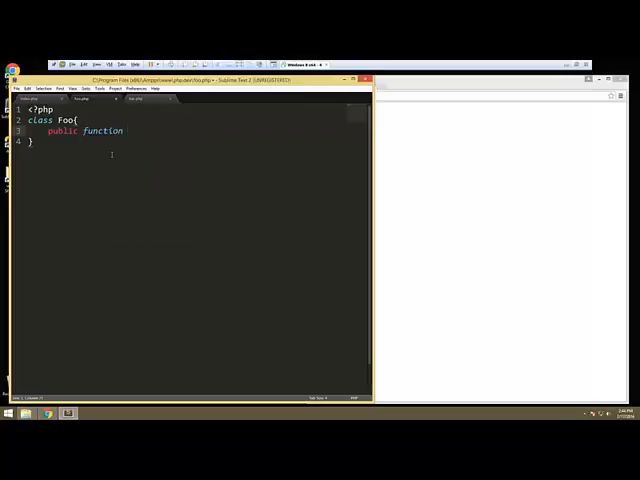
type("sayHello")
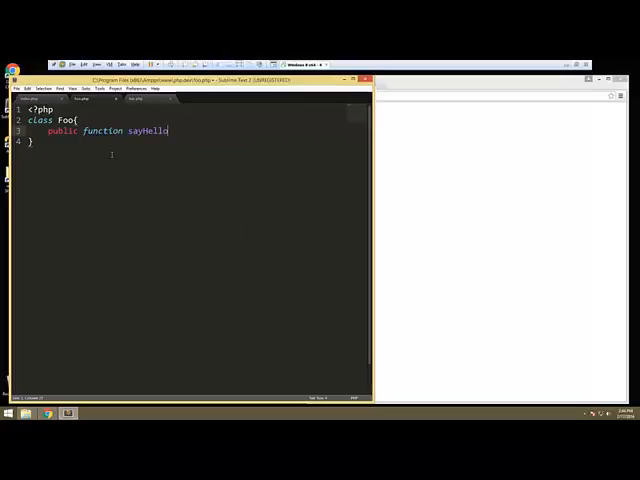
type("(){")
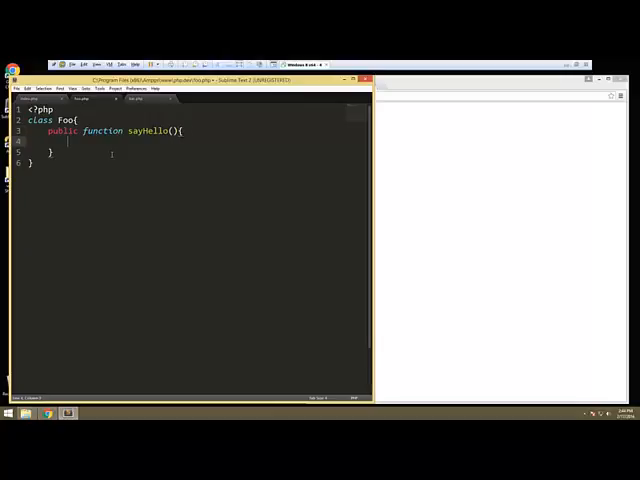
type("echo '';")
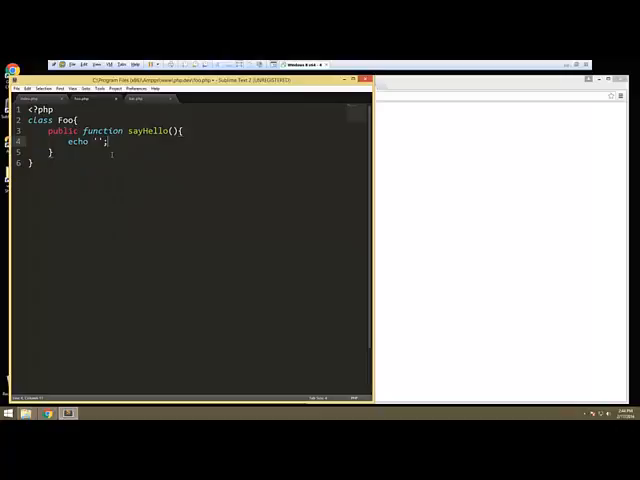
type("Hello")
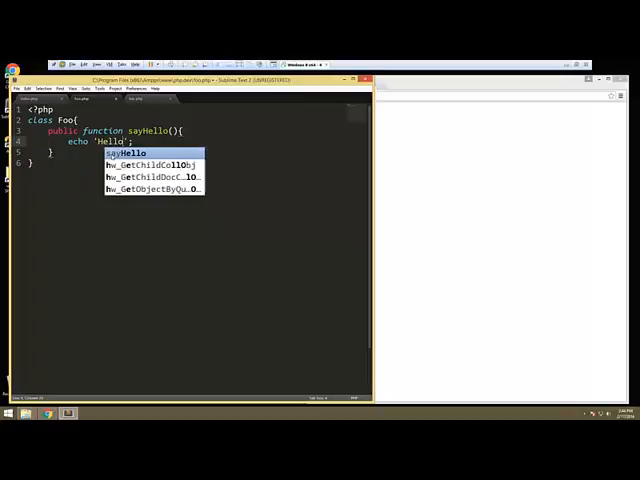
type("World")
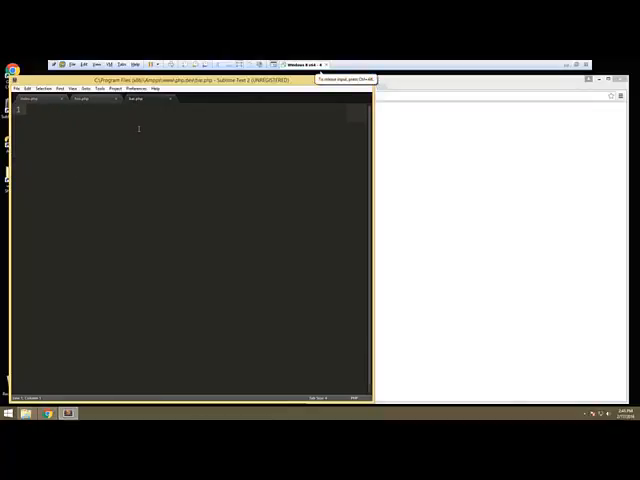
Enter <?php and an empty class Bar { } in bar.php
type("<?php")
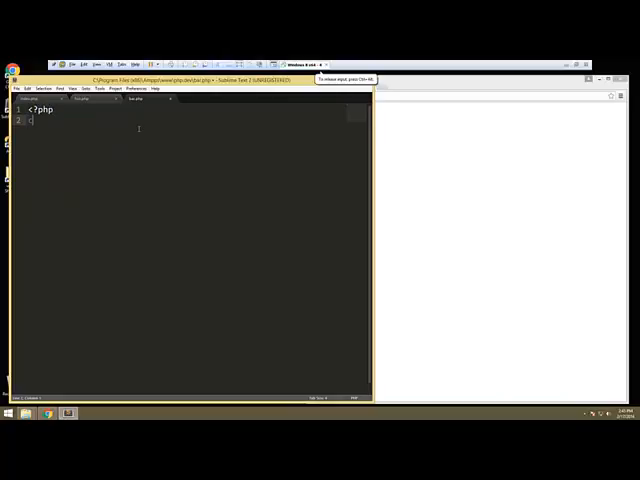
type("class Bar")
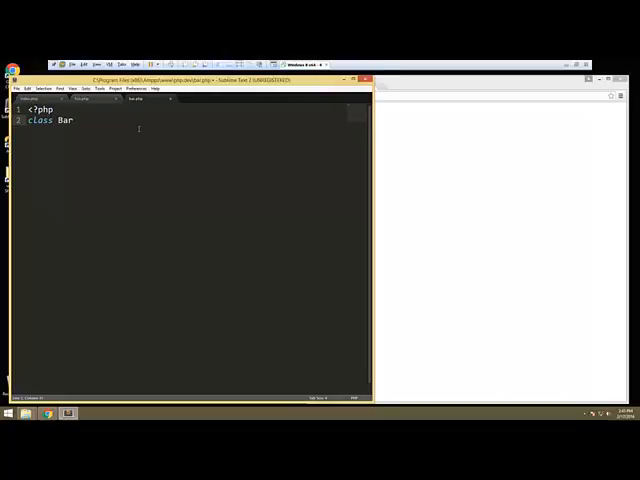
type("{")
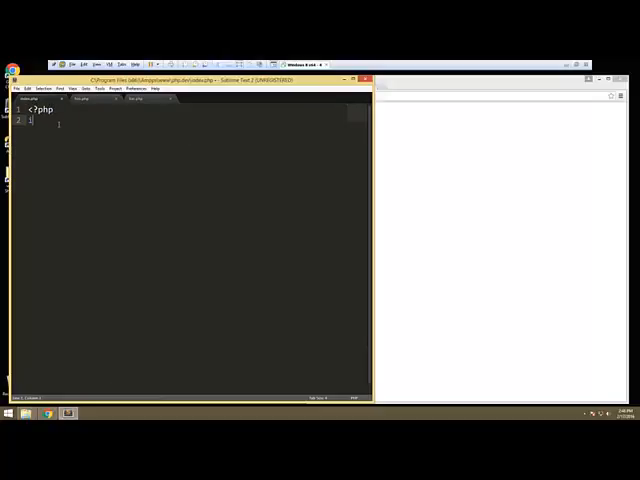
Add include 'foo.php'; and include 'bar.php'; lines to index.php
type("include ''")
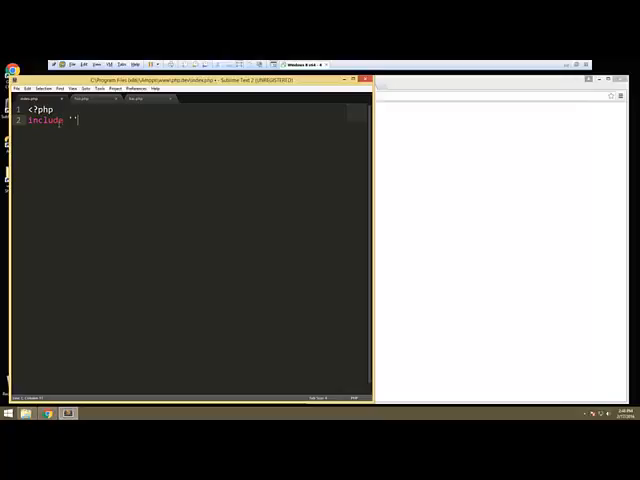
type("fod")
type("include 'bar.php';")
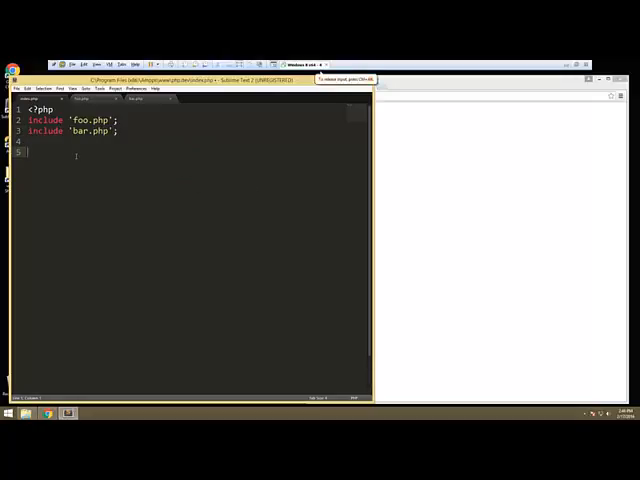
Instantiate $foo = new Foo; and $bar = new Bar; in index.php
type("$foo")
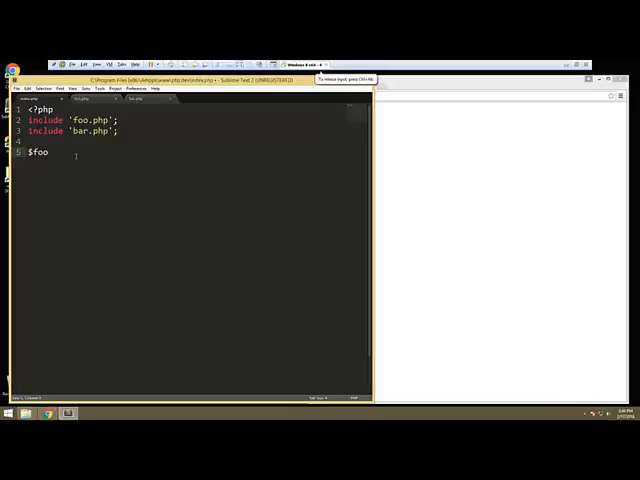
type("= new")
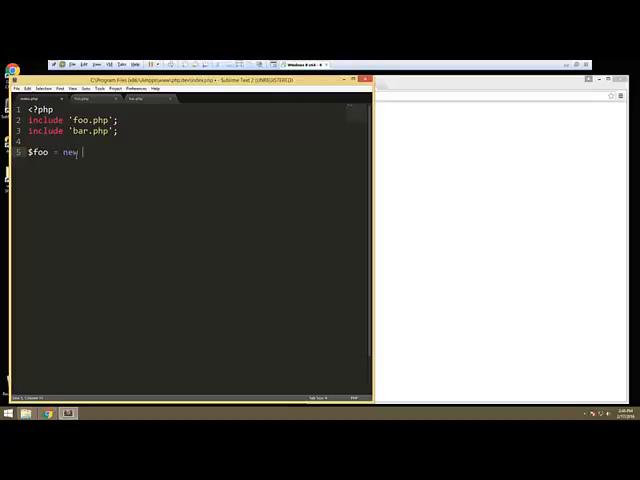
type("Foo;")
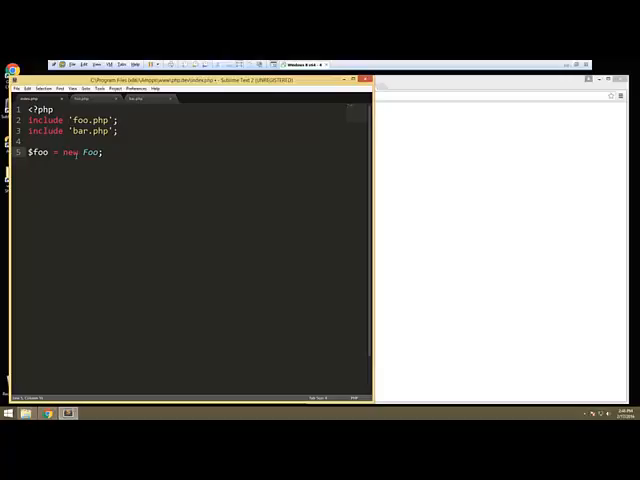
key("enter")
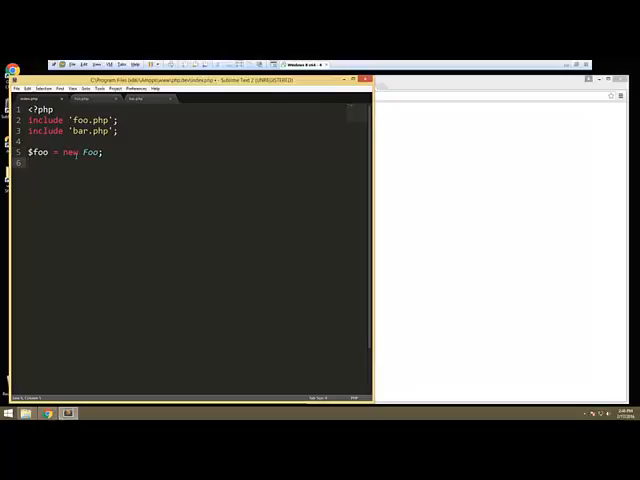
type("$bar")
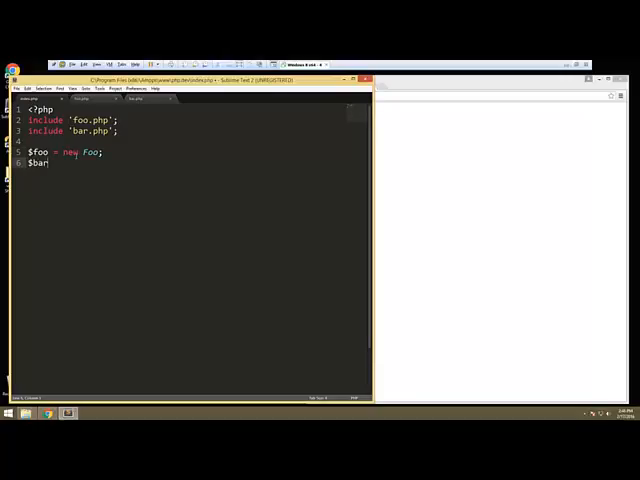
type("= new B")
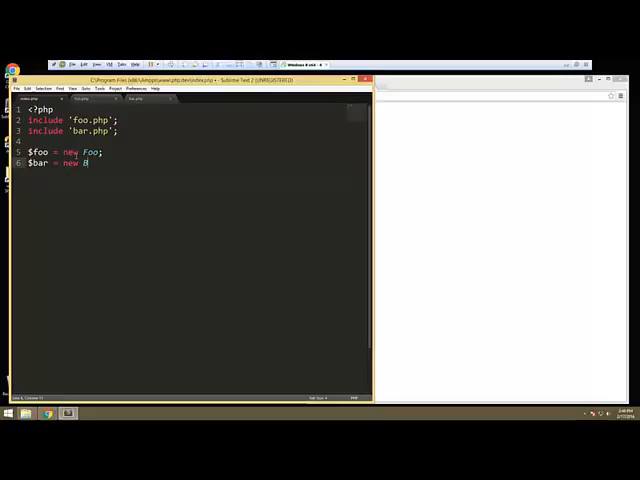
type("ar;")
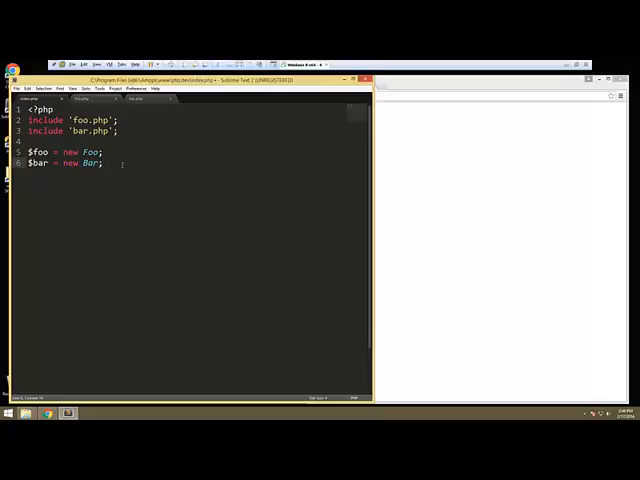
key("Return")
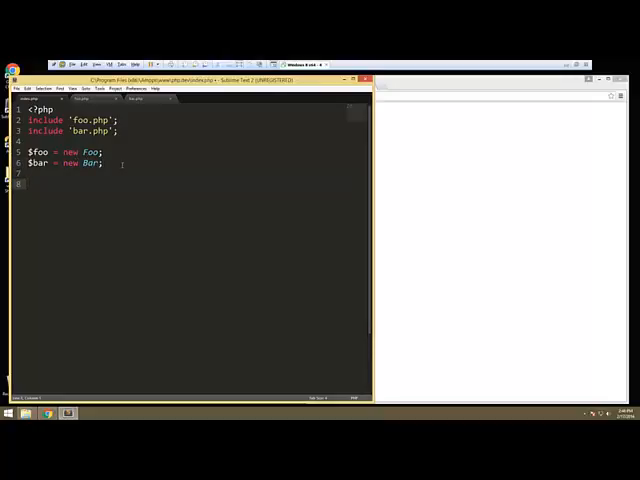
Add a $foo->sayHello(); call below the object creation
type("$fo")
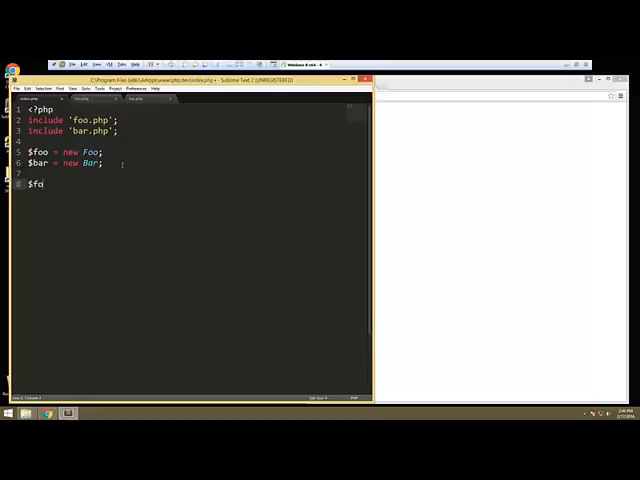
type("o->say")
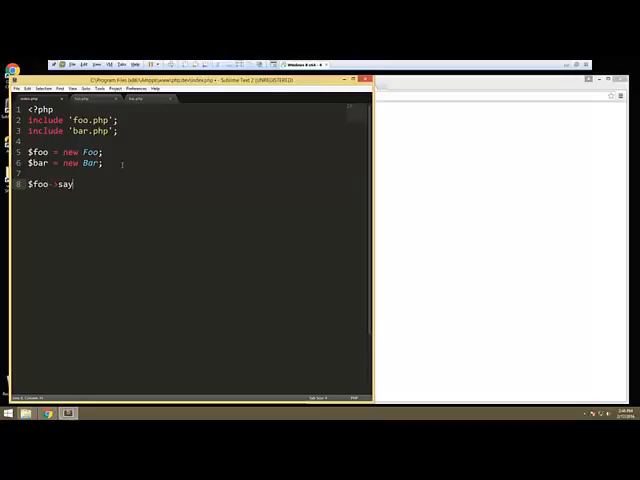
type("Hello();")
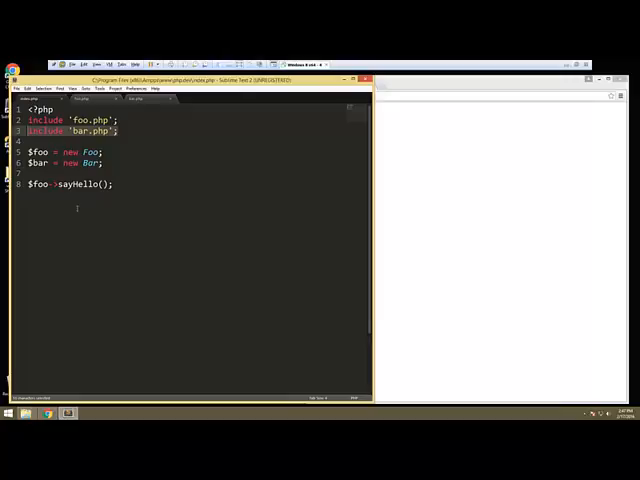
left_click(140, 171)
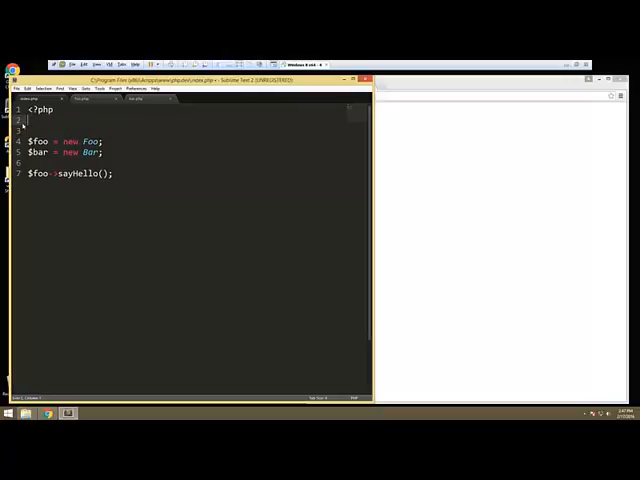
Start spl_autoload_register with an anonymous function taking $class_name
type("s")
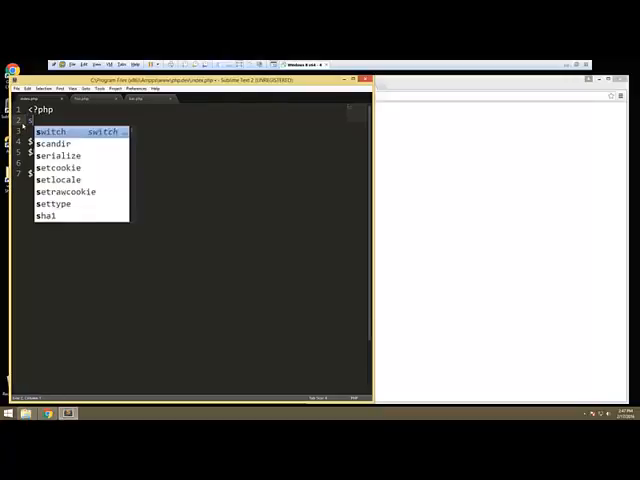
type("spl")
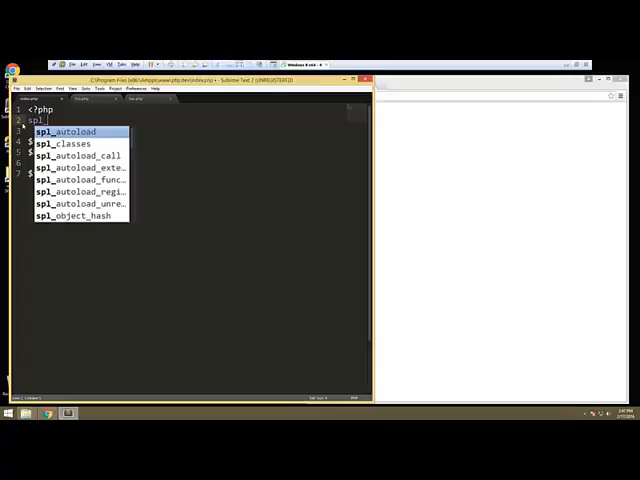
type("_autoload_register(){")
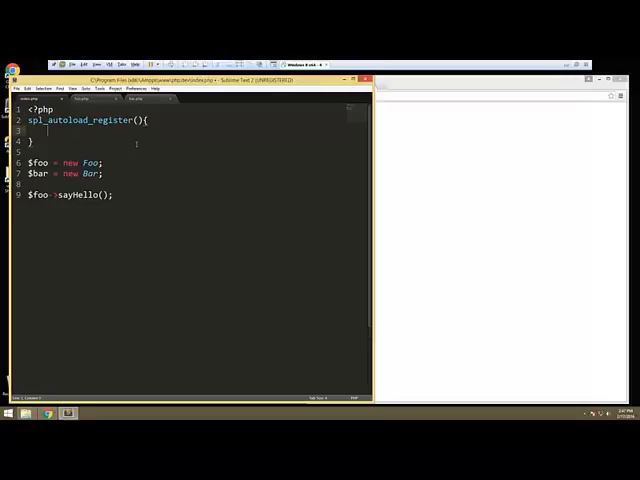
type("function(")
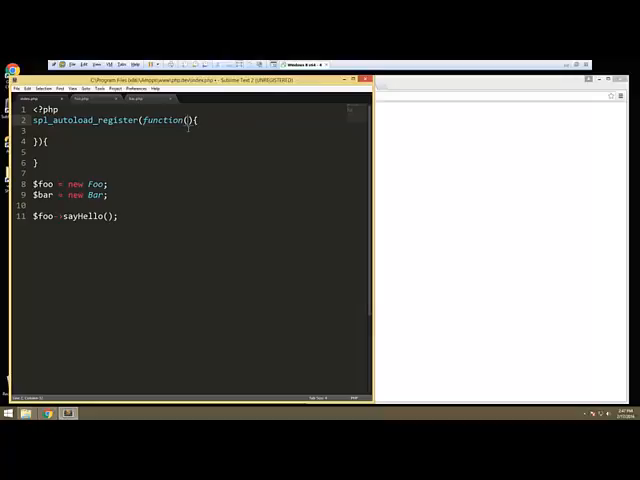
type("$class_name")
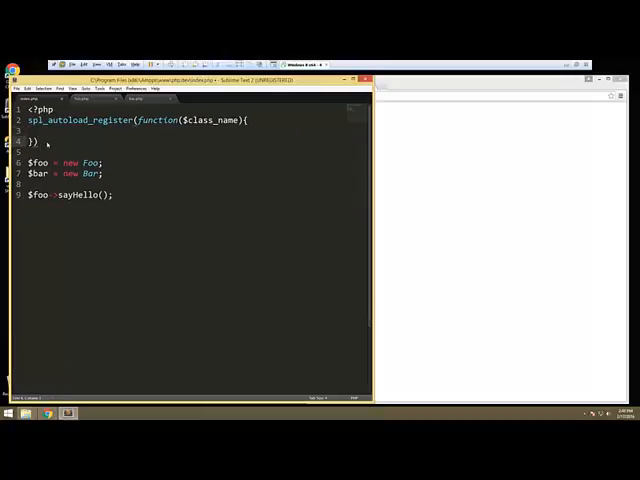
type(";")
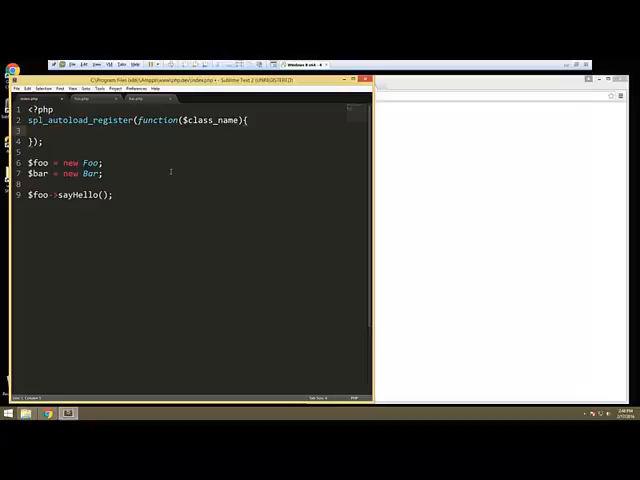
Make the autoloader body include $class_name . '.php'
type("include")
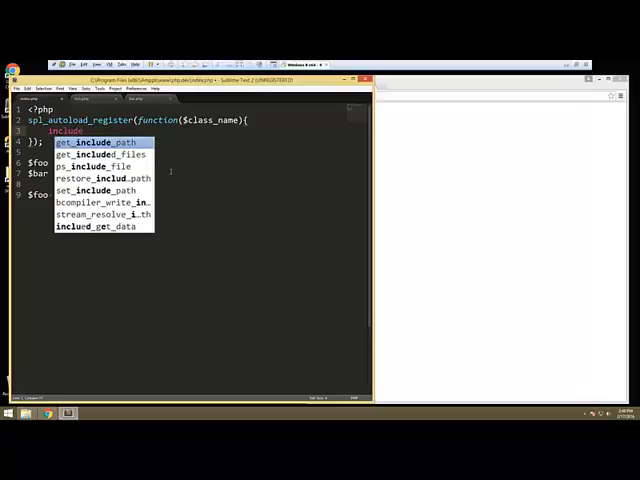
type("$class_name .")
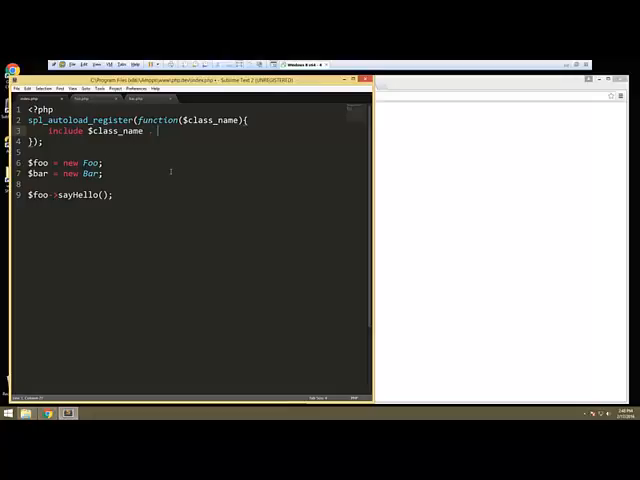
type("'';")
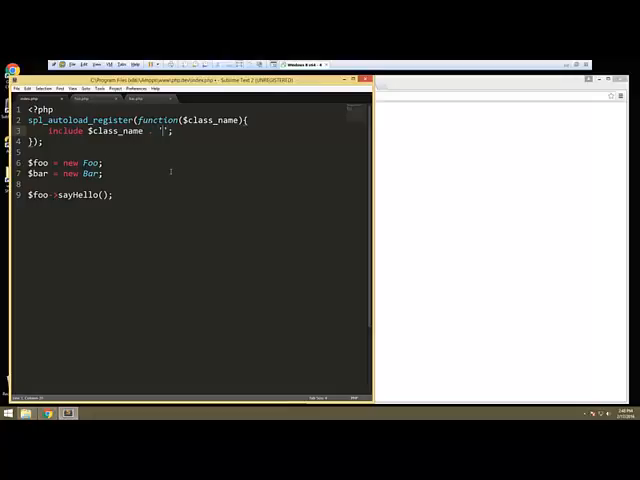
type(".php")
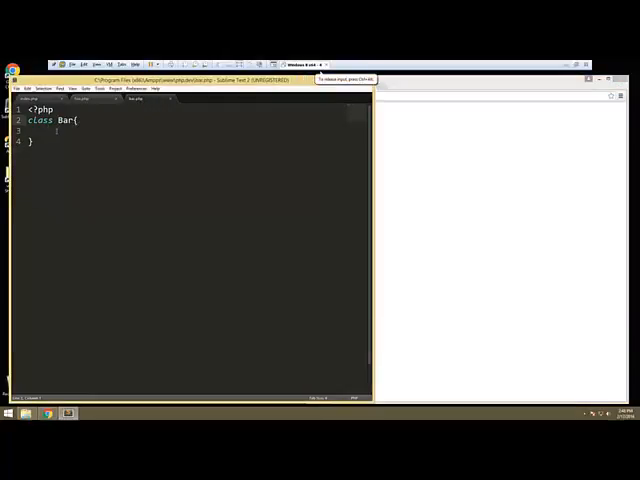
Add public function sayHi() { echo 'Hi'; } inside class Bar
type("f")
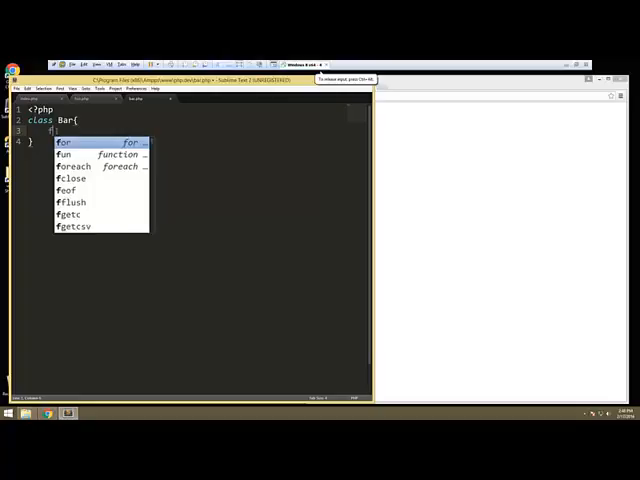
type("public function")
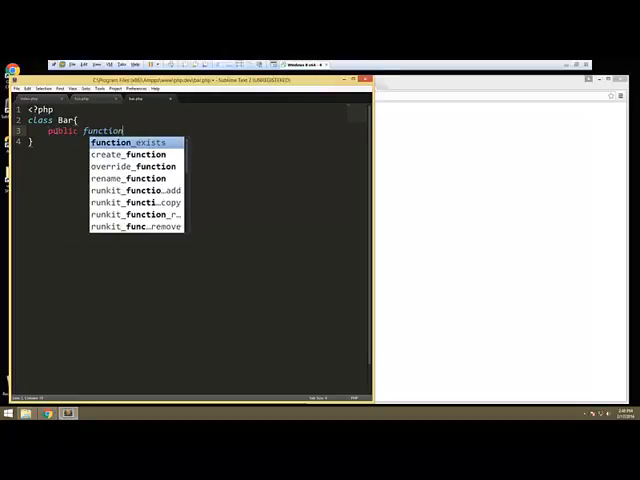
type("sayHi")
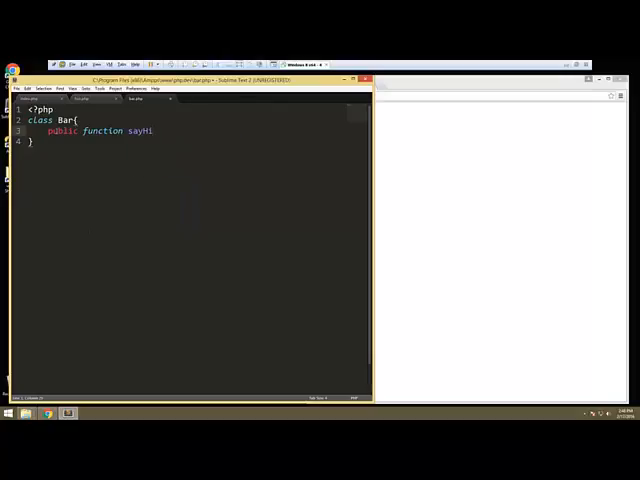
type("(){")
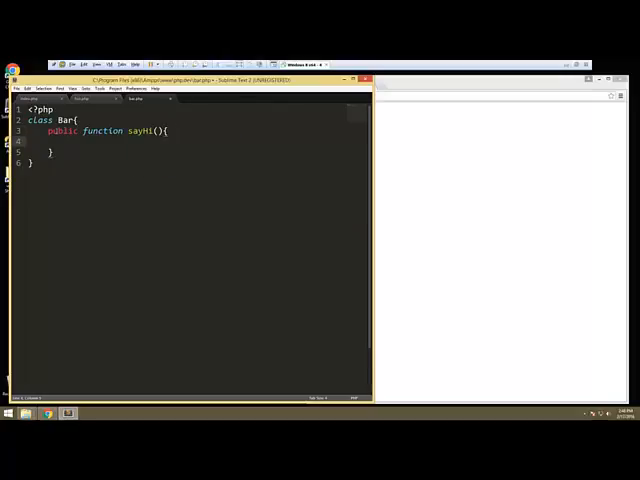
type("e")
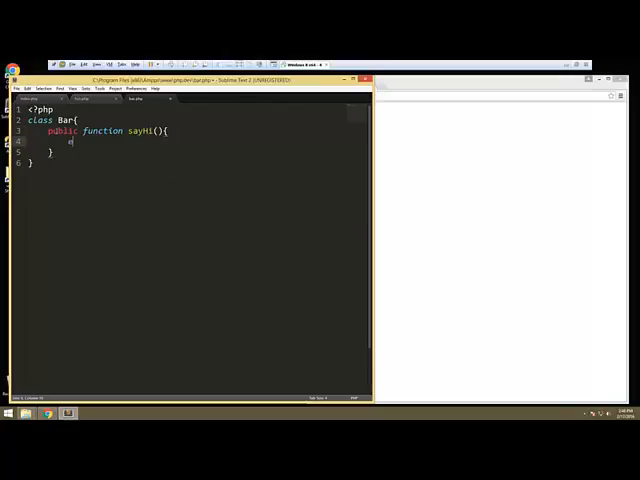
type("echo '';")
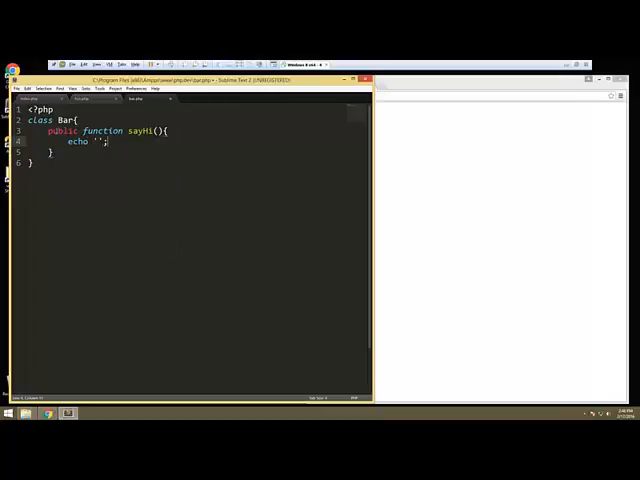
type("Hi")
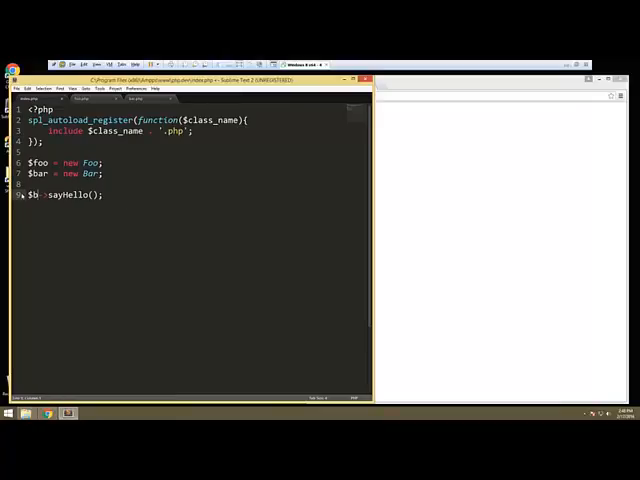
Change the last call in index.php to $bar->sayHi();
type("ar")
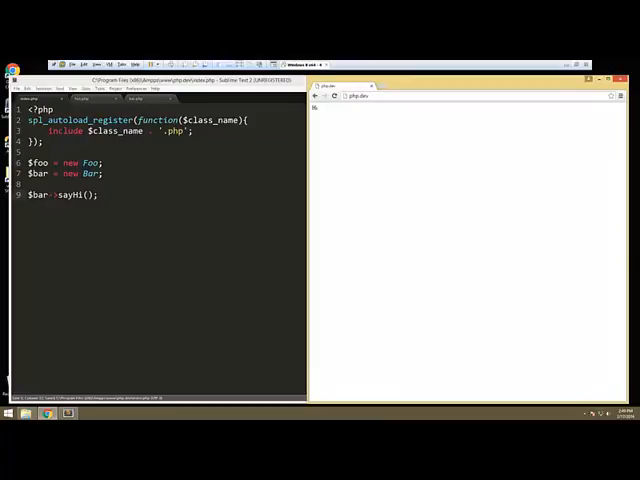
mouse_move(368, 335)
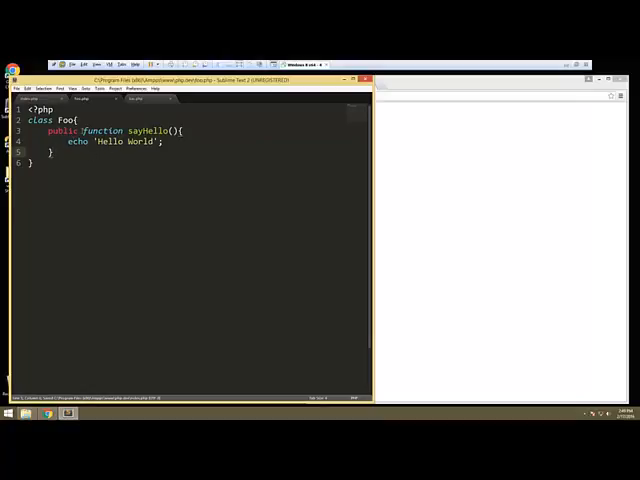
Add 'extends Foo' to class Bar and rename sayHi to sayHello
double_click(147, 131)
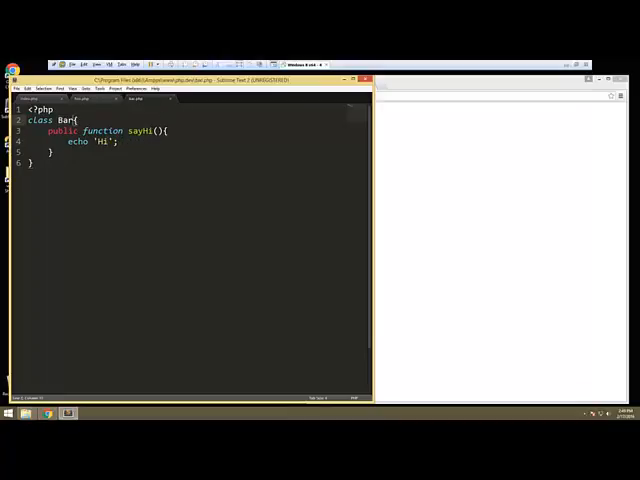
type("extends foo")
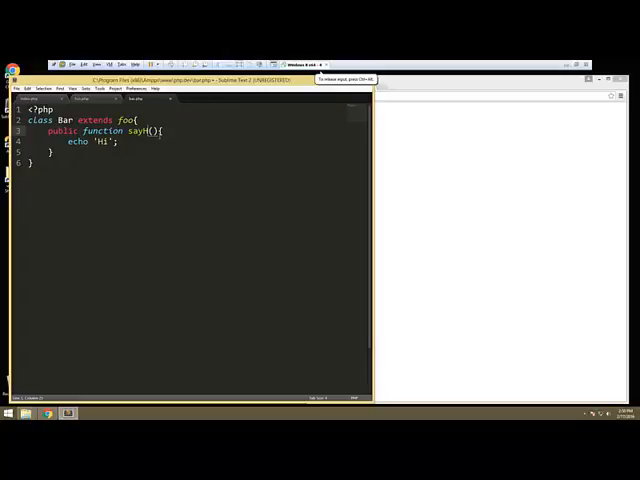
type("ello")
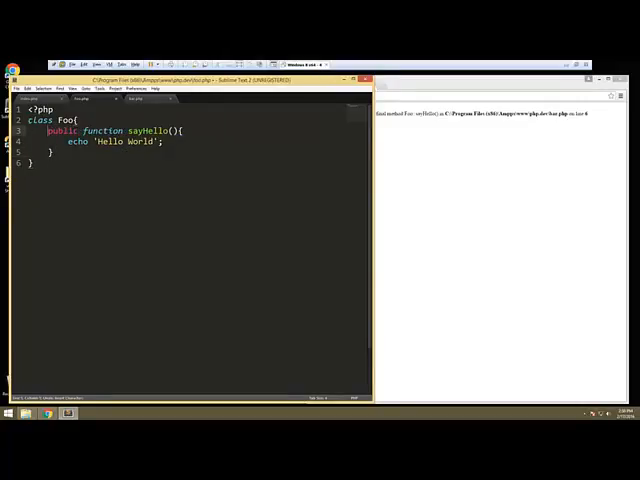
Add the final keyword before class Foo in foo.php
type("final")
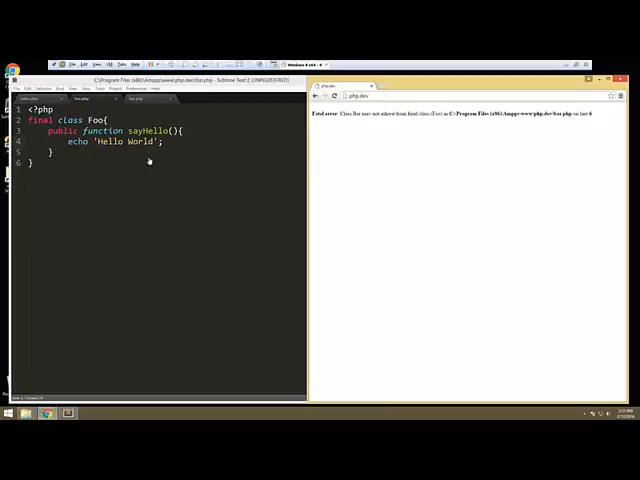
mouse_move(173, 153)
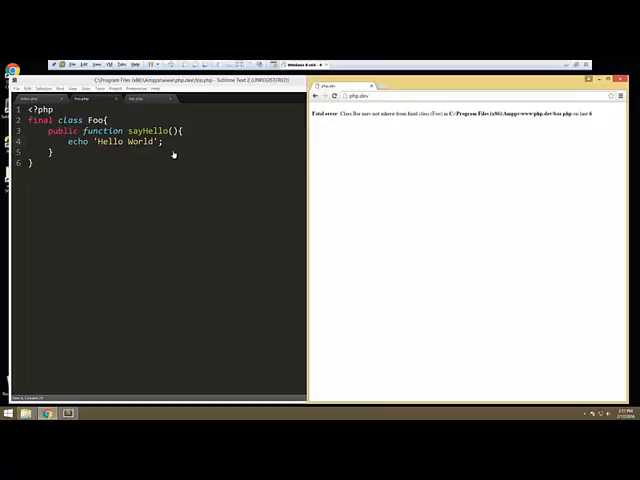